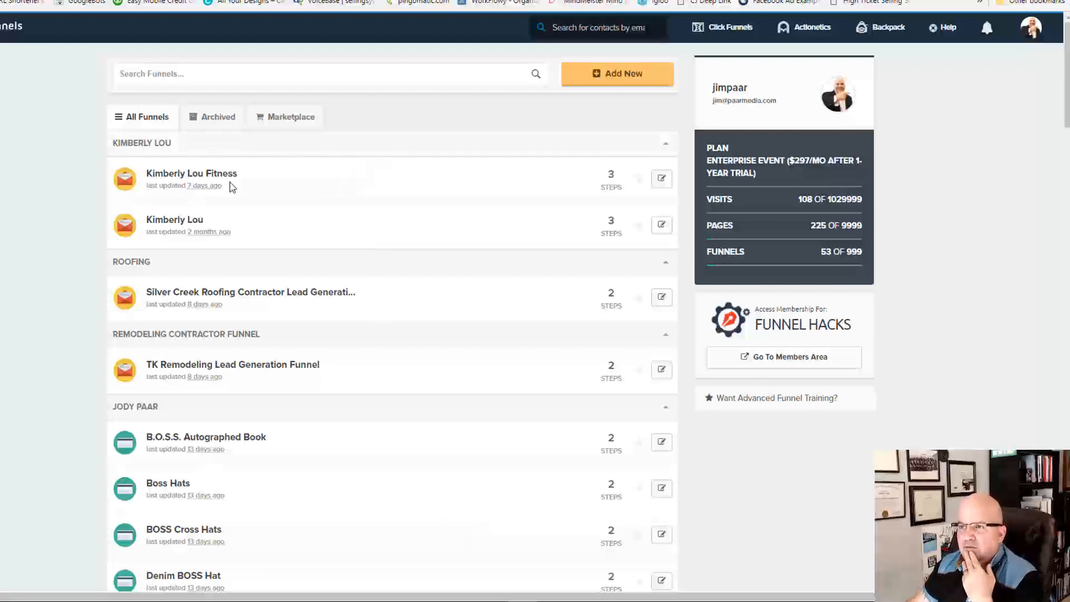
pyautogui.moveTo(255, 189)
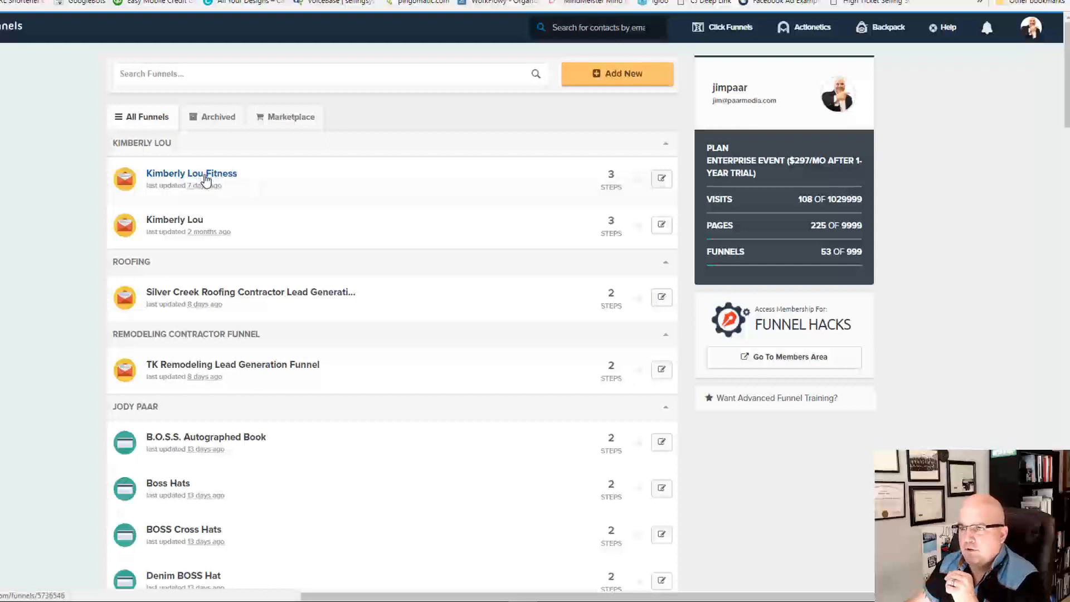
# Step: Open the Kimberly Lou Fitness funnel from the funnels dashboard
pyautogui.click(191, 172)
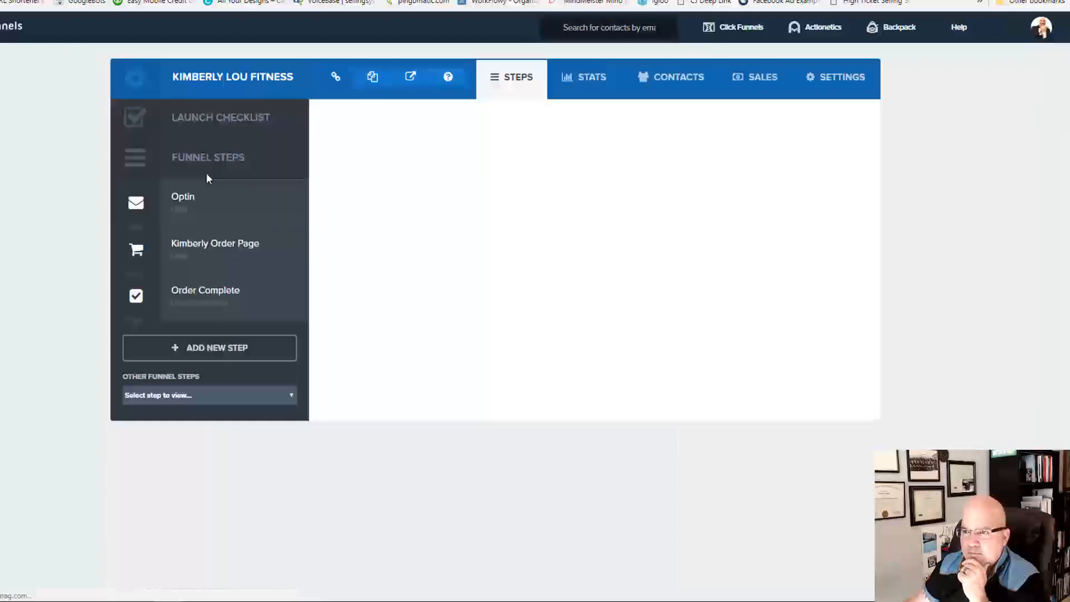
# Step: View the Optin step, then show the funnel's settings with the share-funnel URL
pyautogui.click(182, 197)
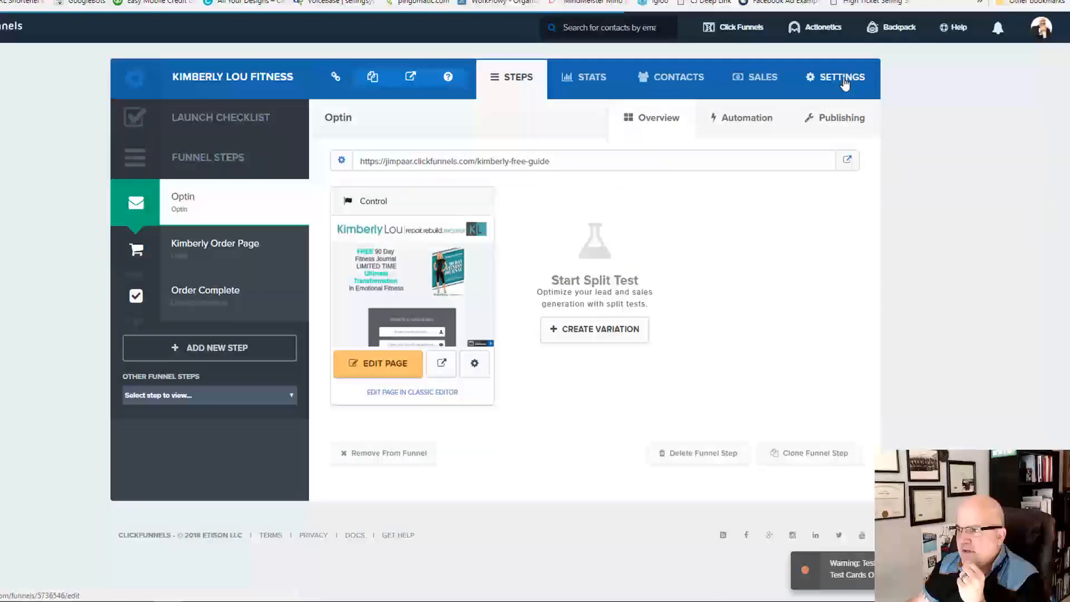
pyautogui.click(836, 78)
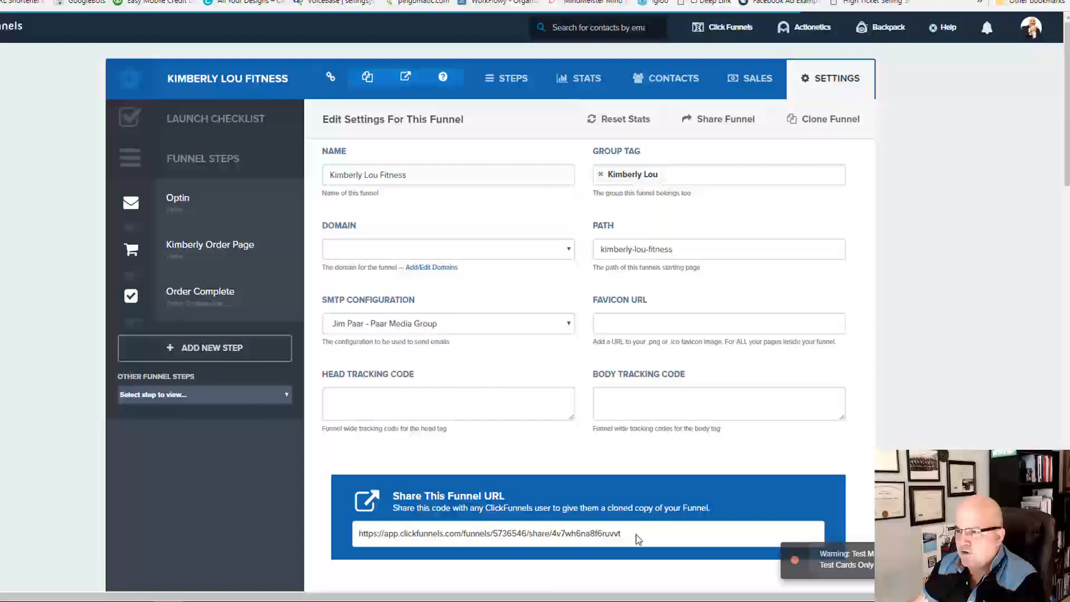
pyautogui.moveTo(401, 551)
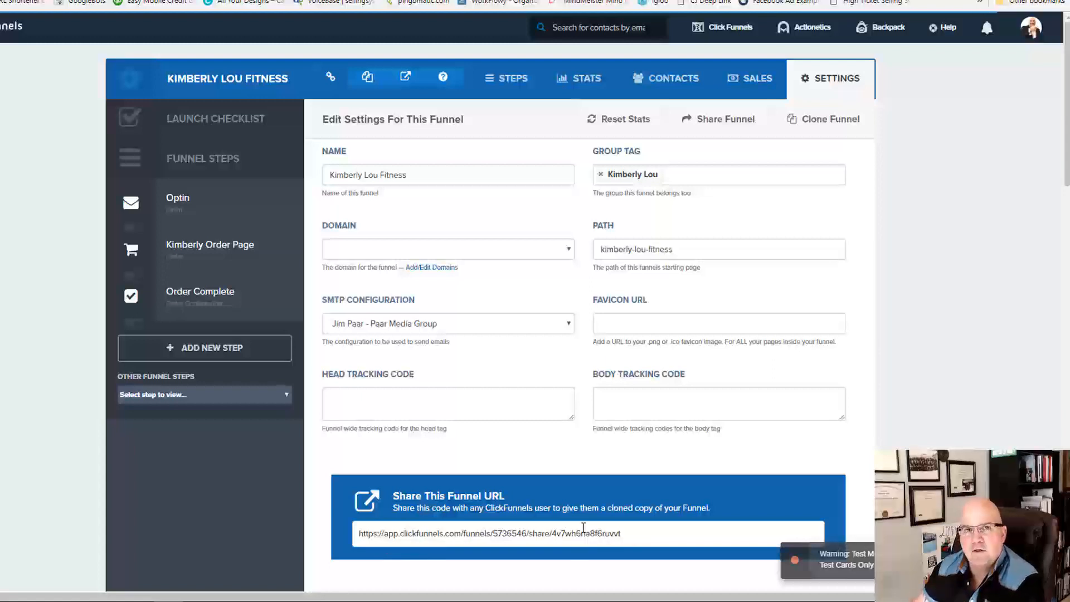
pyautogui.moveTo(631, 519)
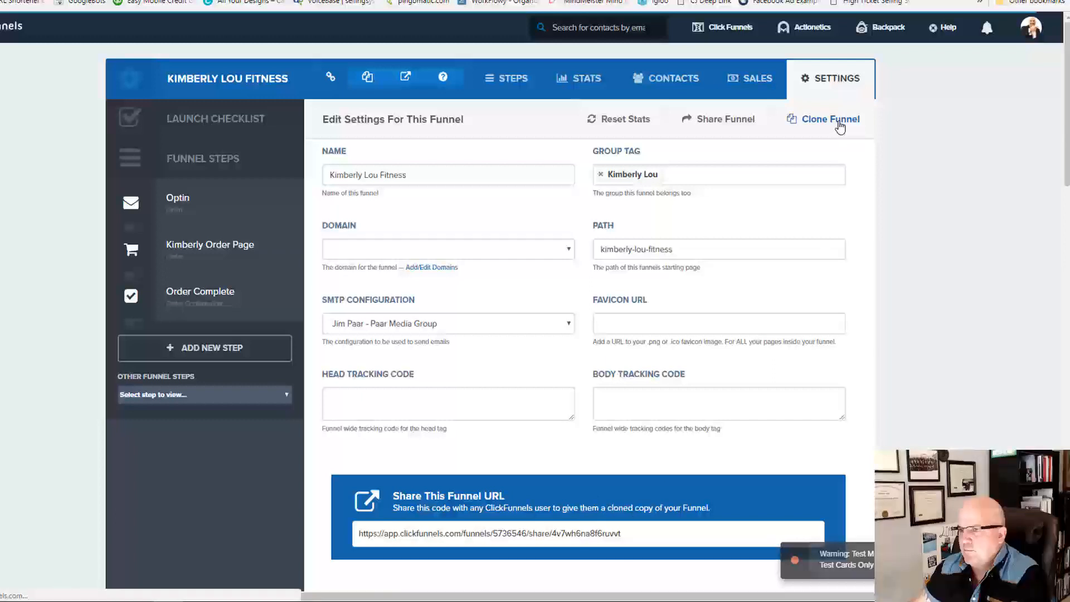
# Step: Clone the funnel and open the finished 'Copy of Kimberly Lou Fitness'
pyautogui.click(829, 119)
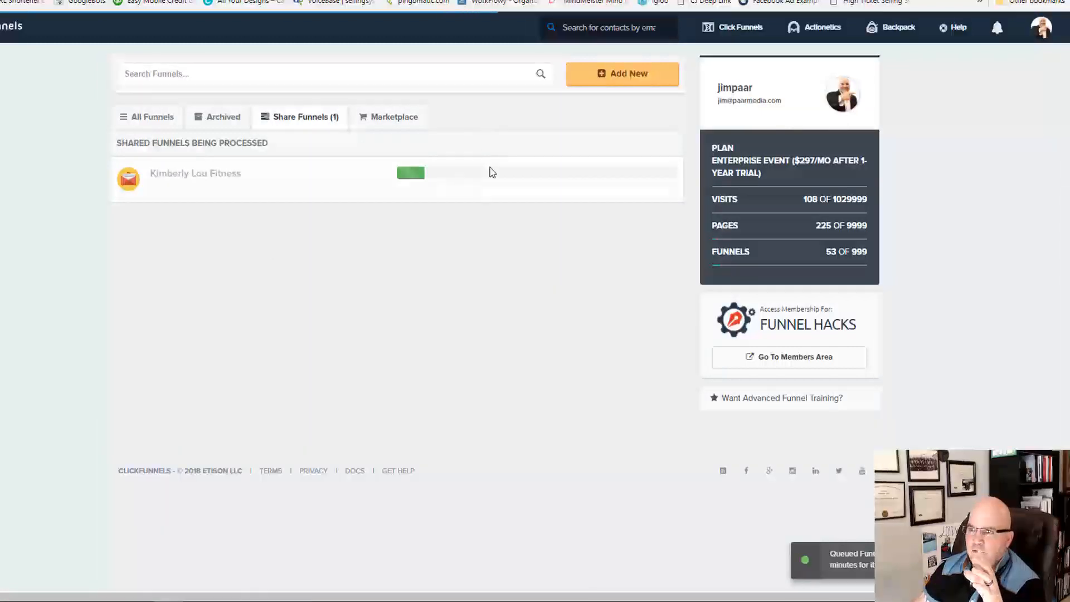
pyautogui.moveTo(514, 173)
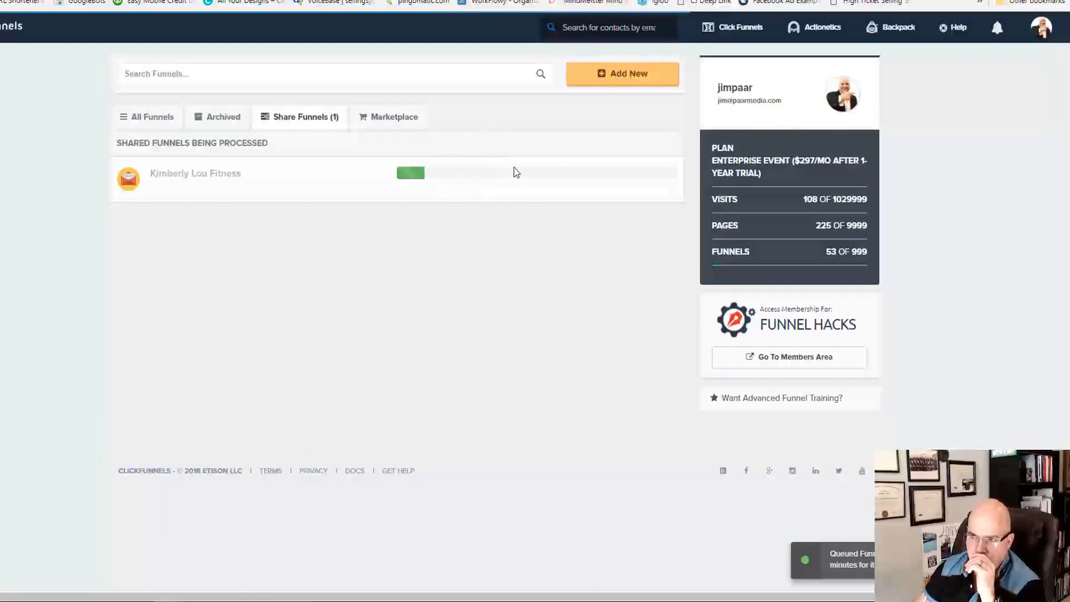
pyautogui.moveTo(470, 229)
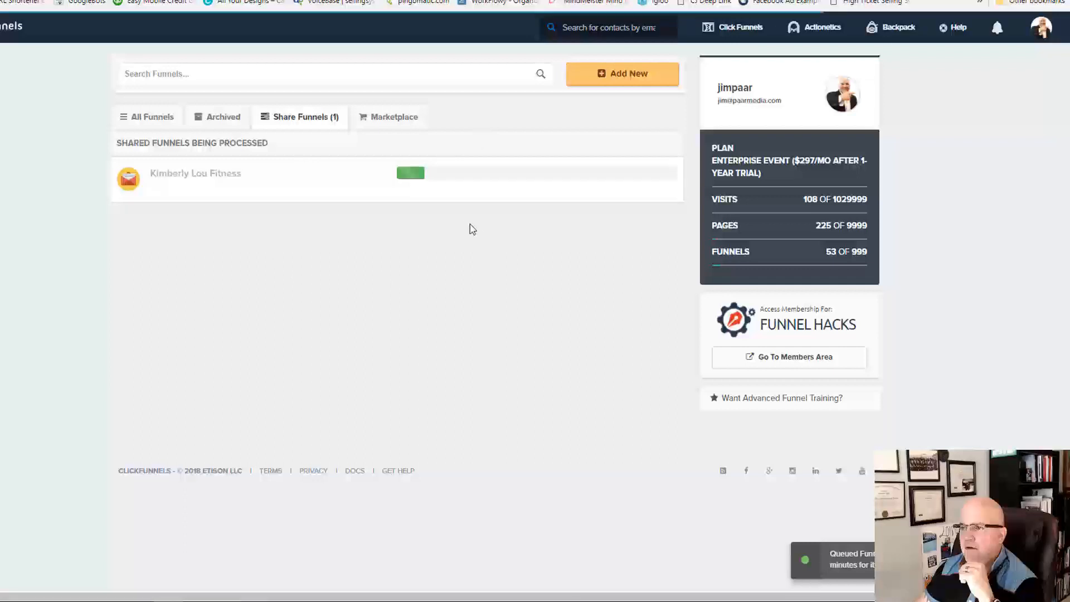
pyautogui.moveTo(348, 225)
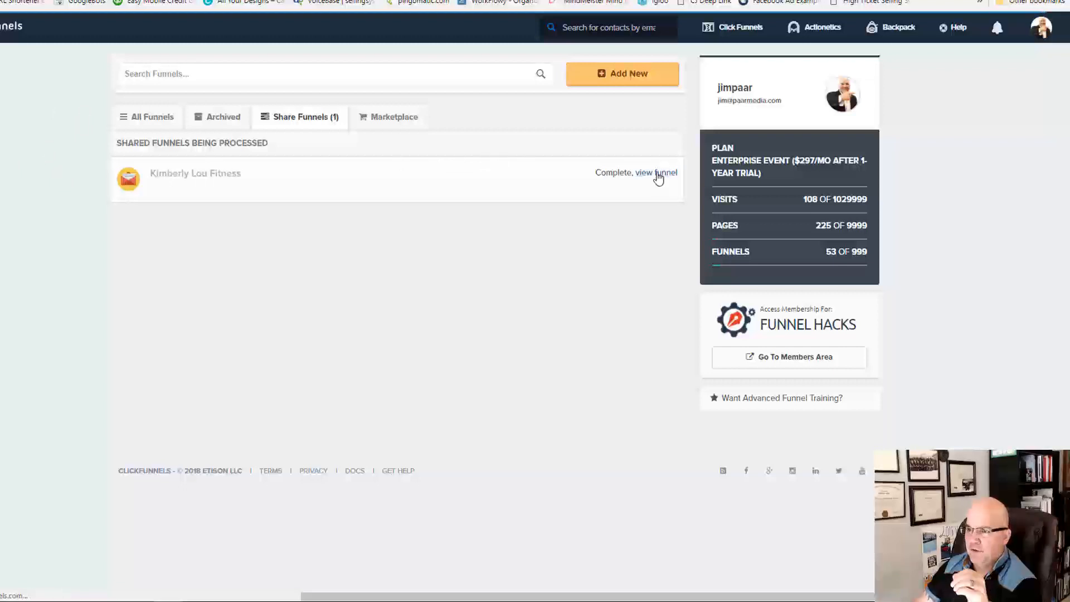
pyautogui.click(656, 172)
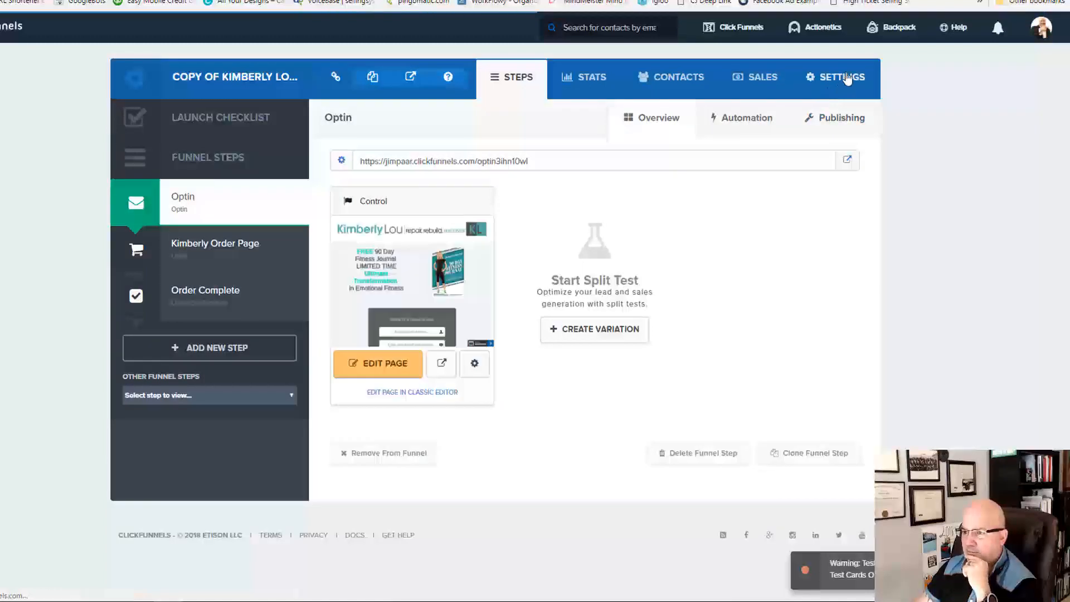
pyautogui.click(838, 77)
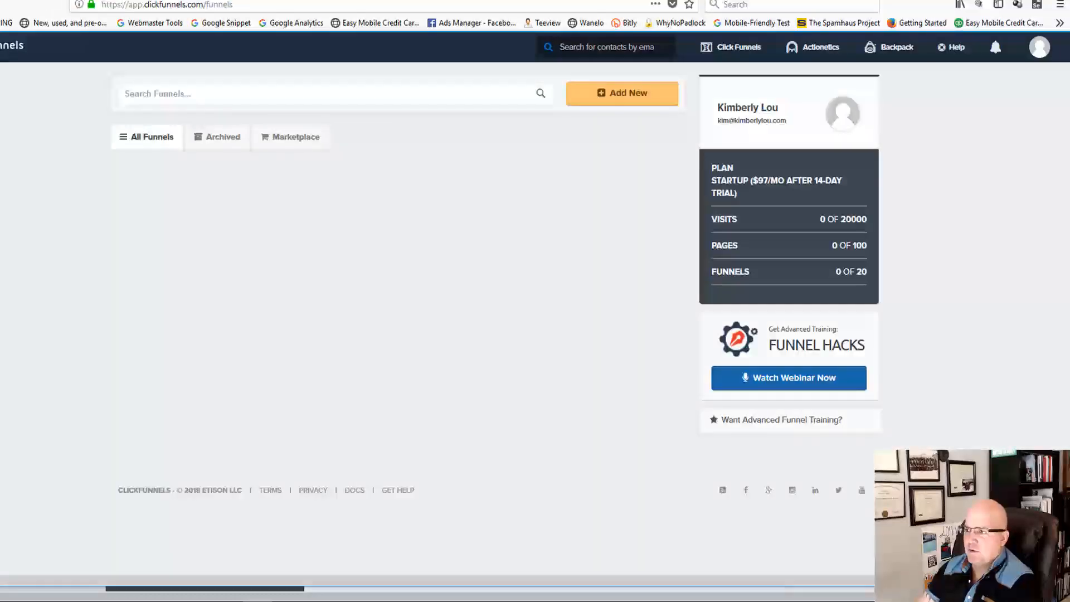
# Step: Load the share link app.clickfunnels.com/funnels/shared so the copy finishes processing in the client account
pyautogui.click(375, 5)
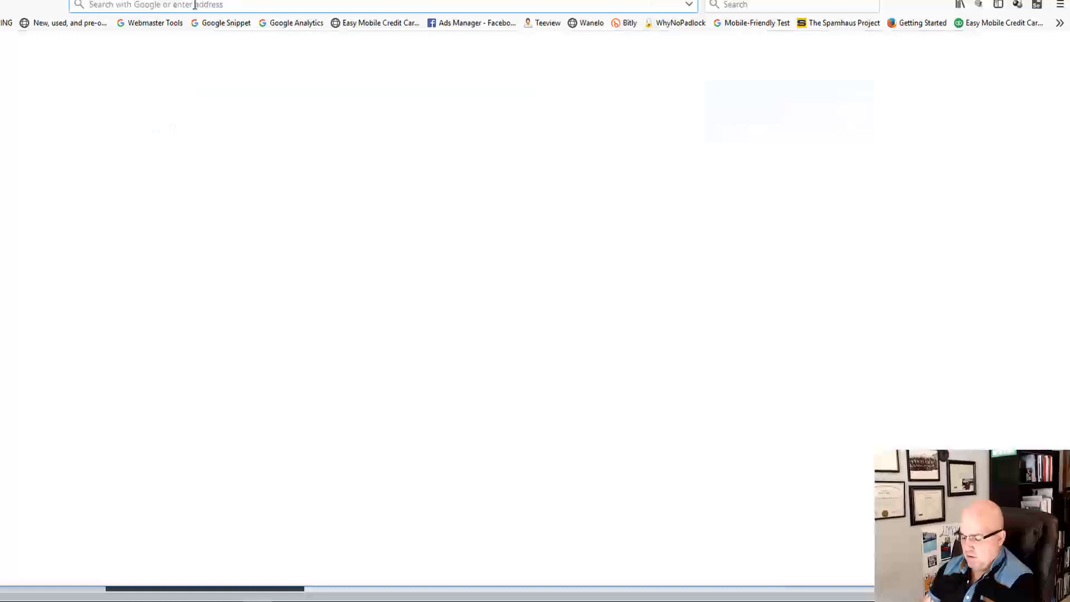
pyautogui.write('https://app.clickfunnels.com/funnels/shared')
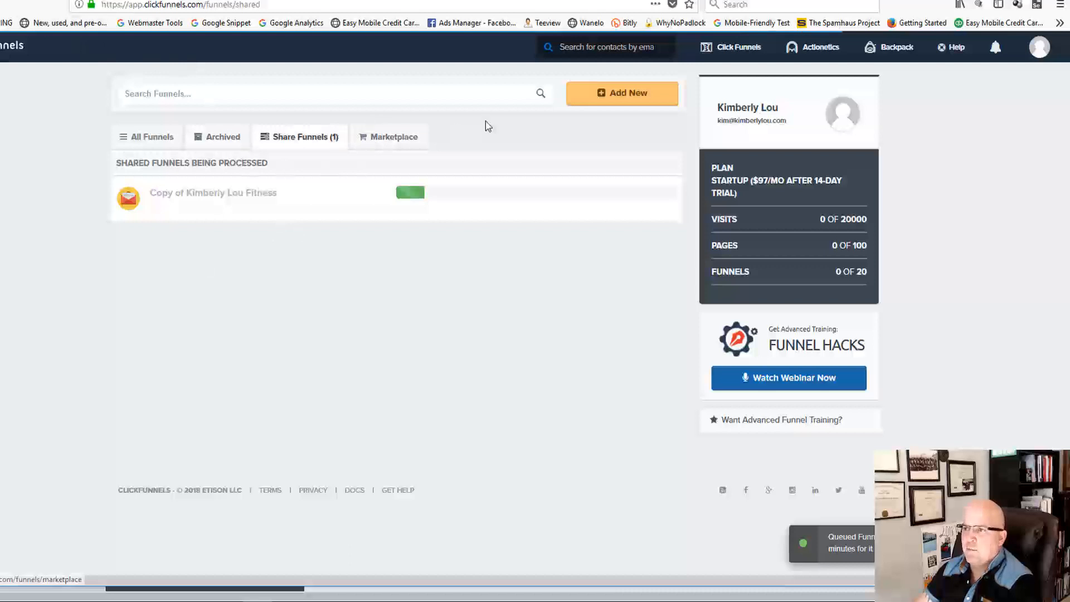
pyautogui.moveTo(644, 270)
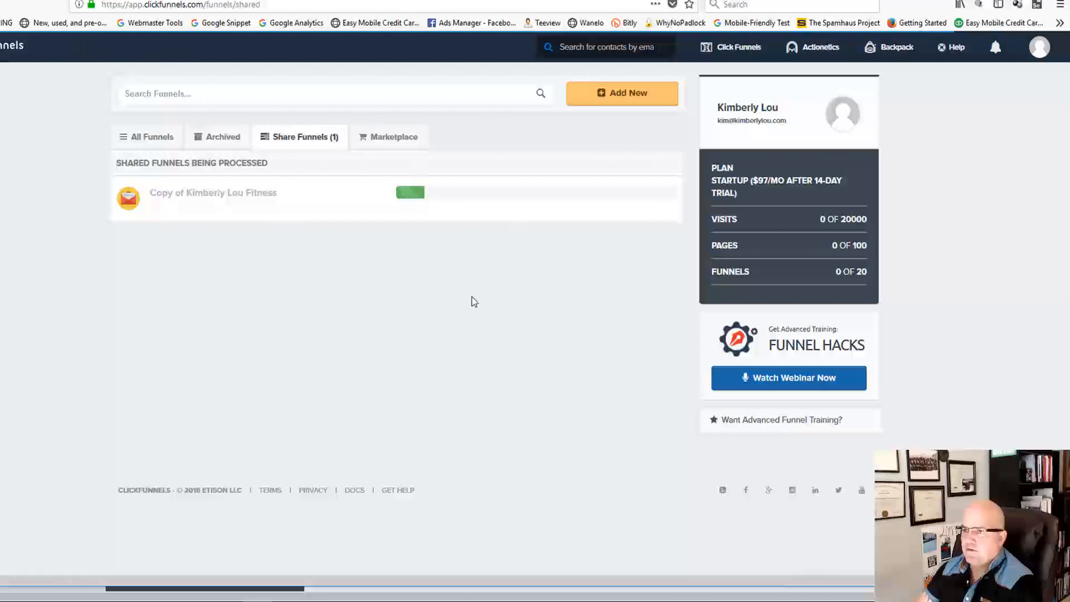
pyautogui.moveTo(626, 226)
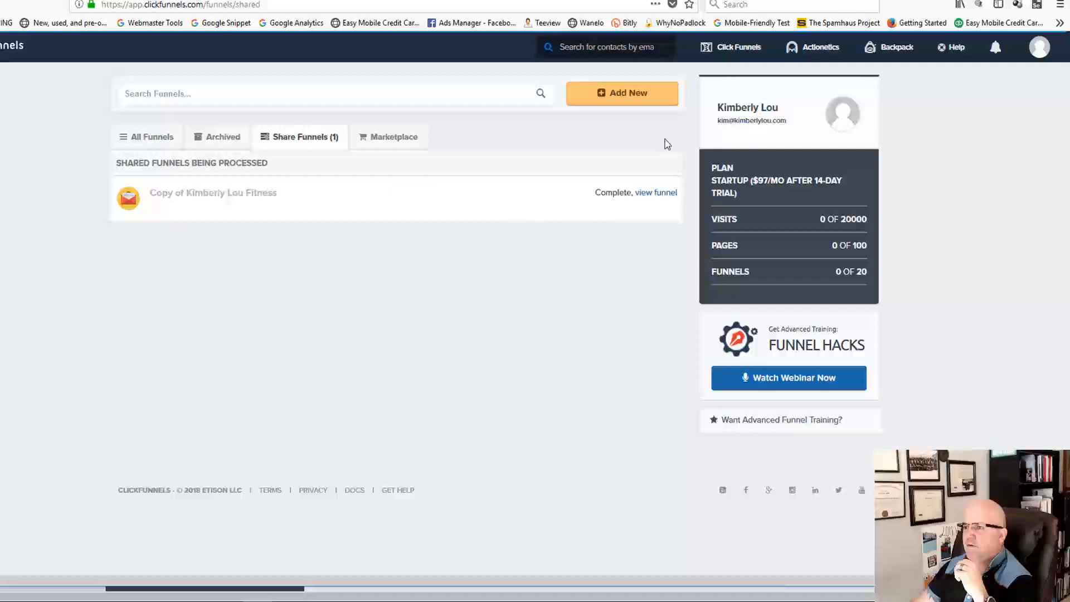
pyautogui.click(736, 46)
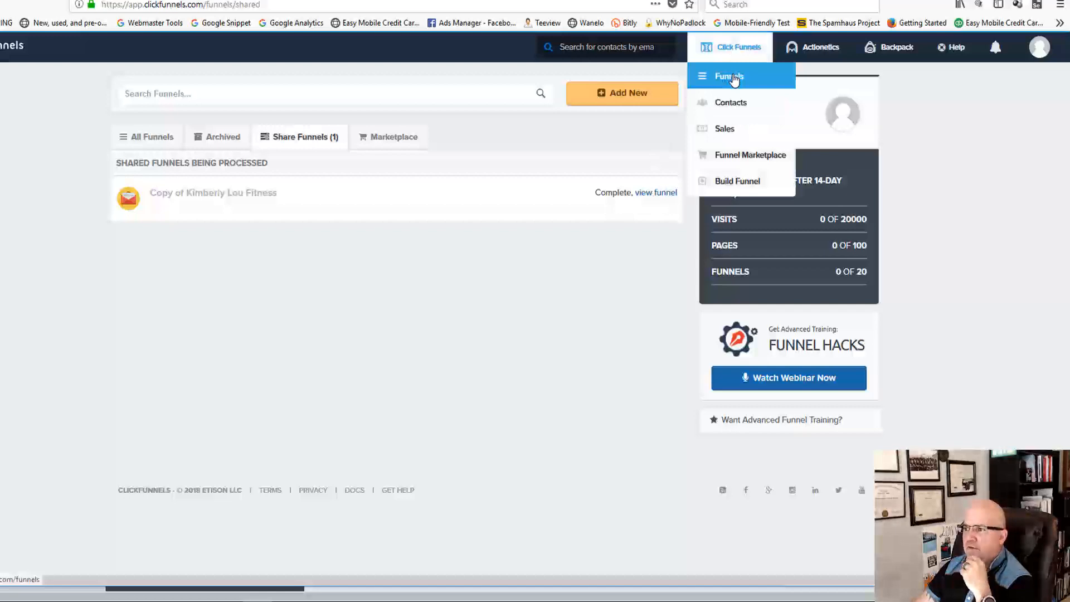
# Step: Open Copy of Kimberly Lou Fitness and load Kimberly Order Page in the editor
pyautogui.click(728, 76)
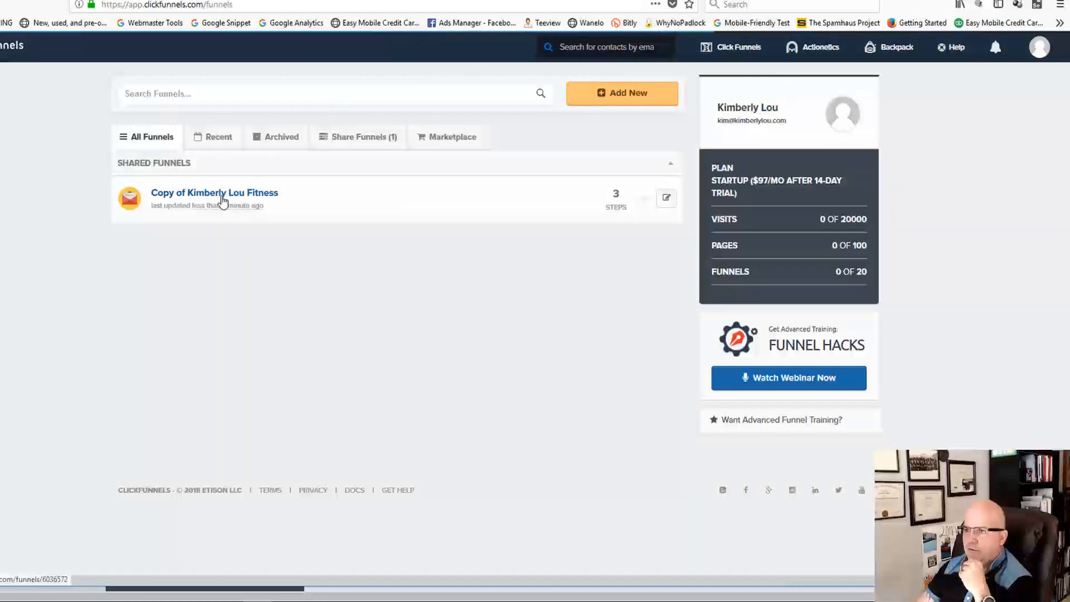
pyautogui.click(214, 192)
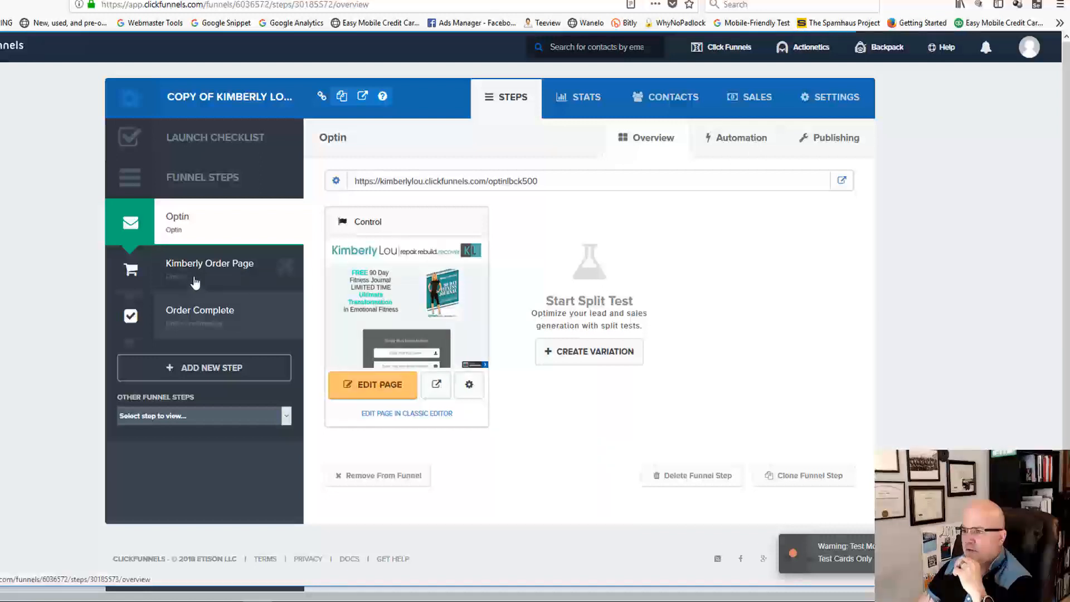
pyautogui.click(209, 262)
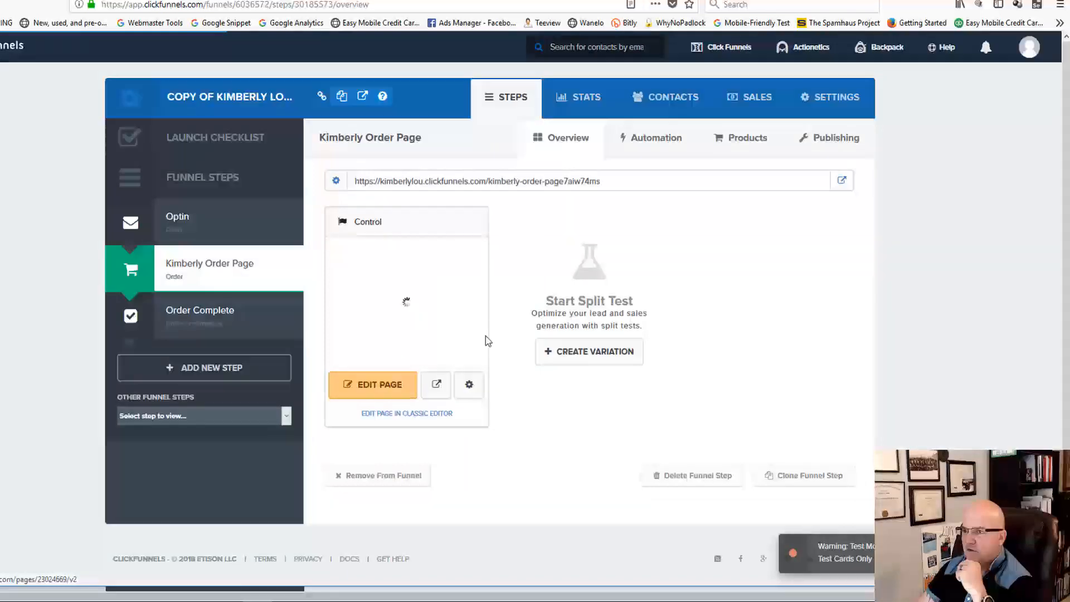
pyautogui.click(373, 383)
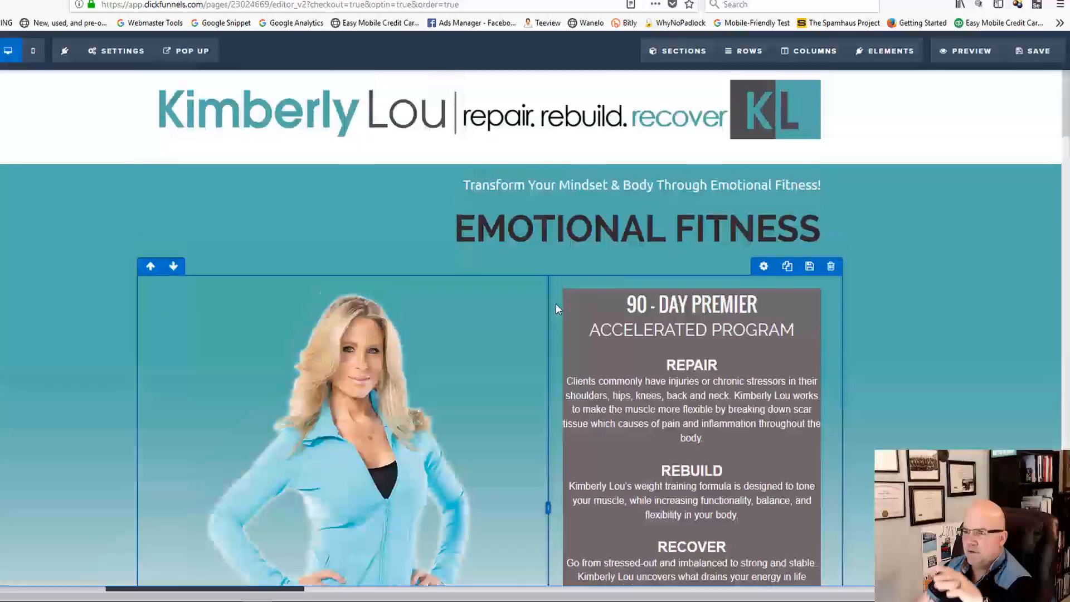
pyautogui.scroll(-3)
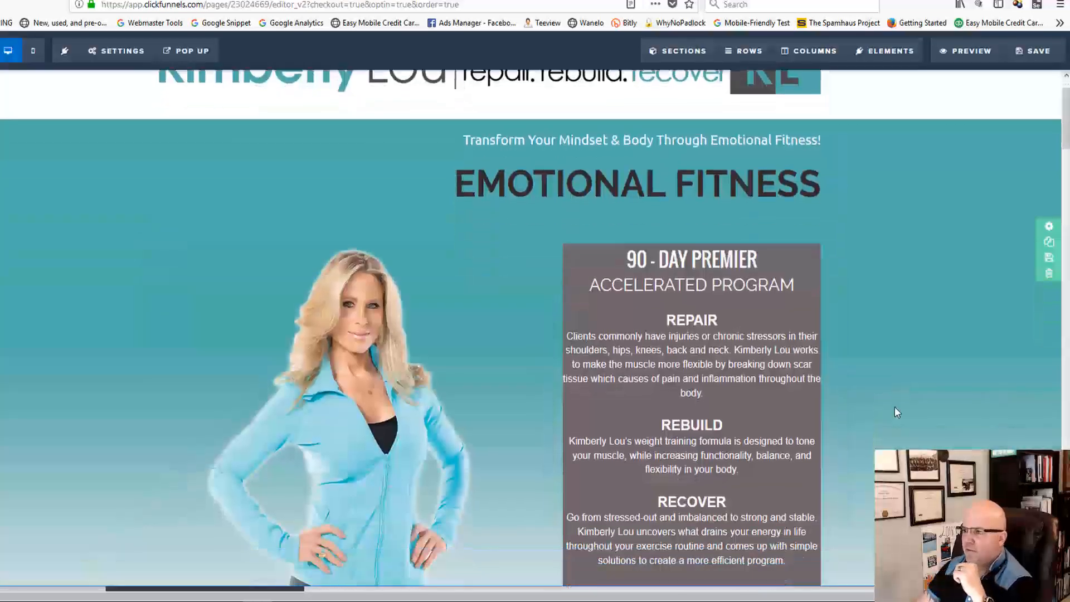
pyautogui.scroll(-3)
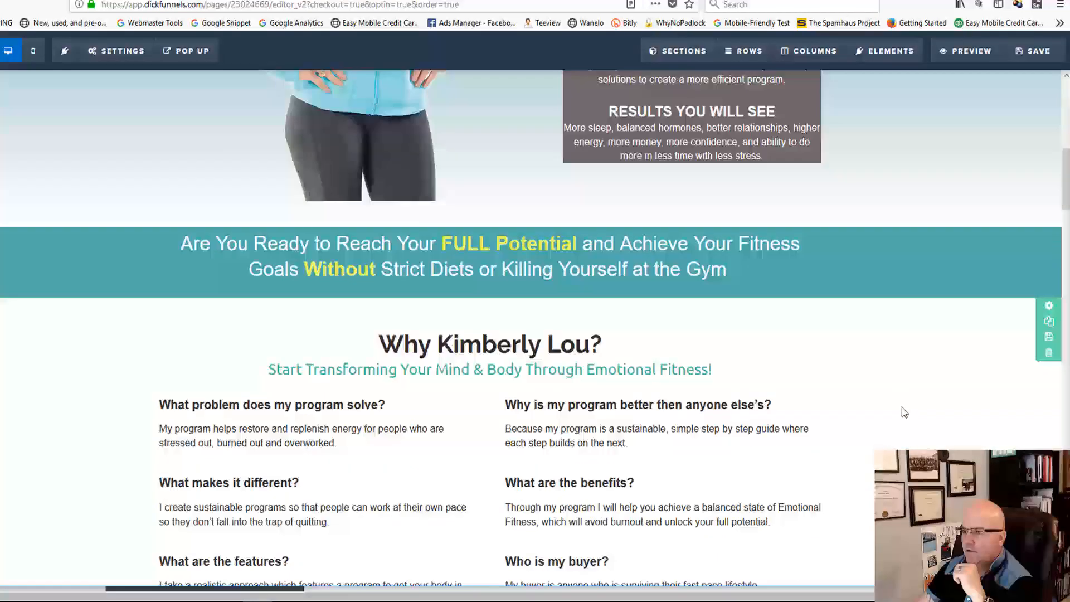
pyautogui.scroll(-3)
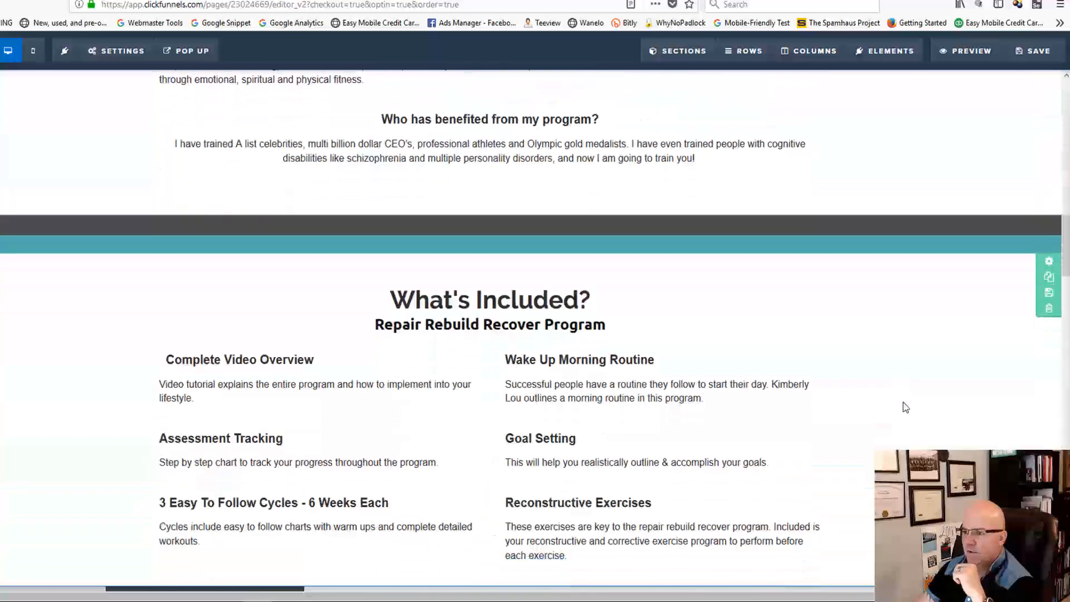
pyautogui.scroll(-3)
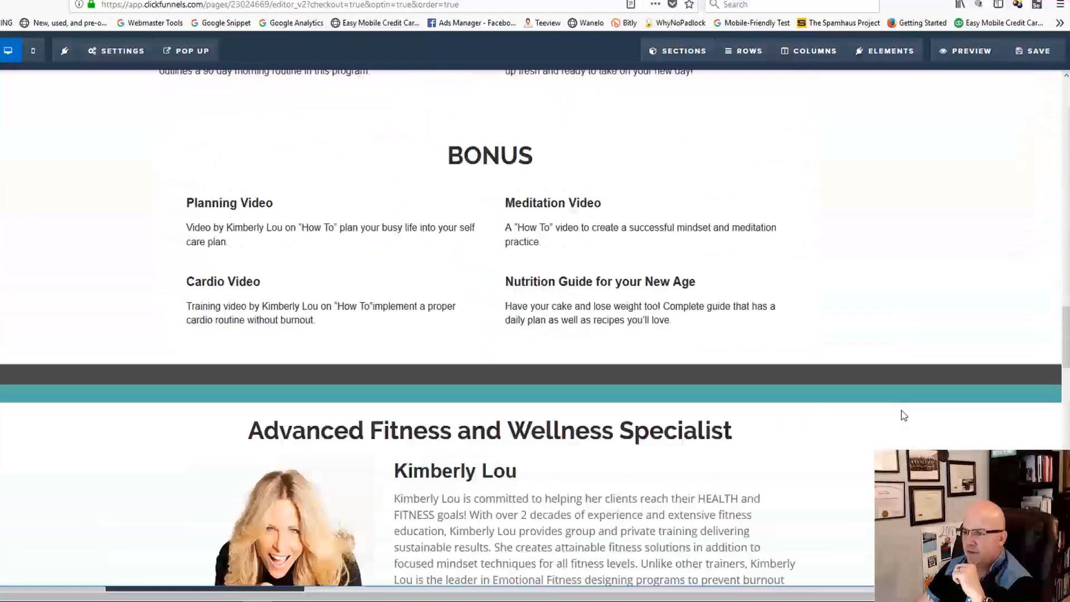
pyautogui.scroll(-3)
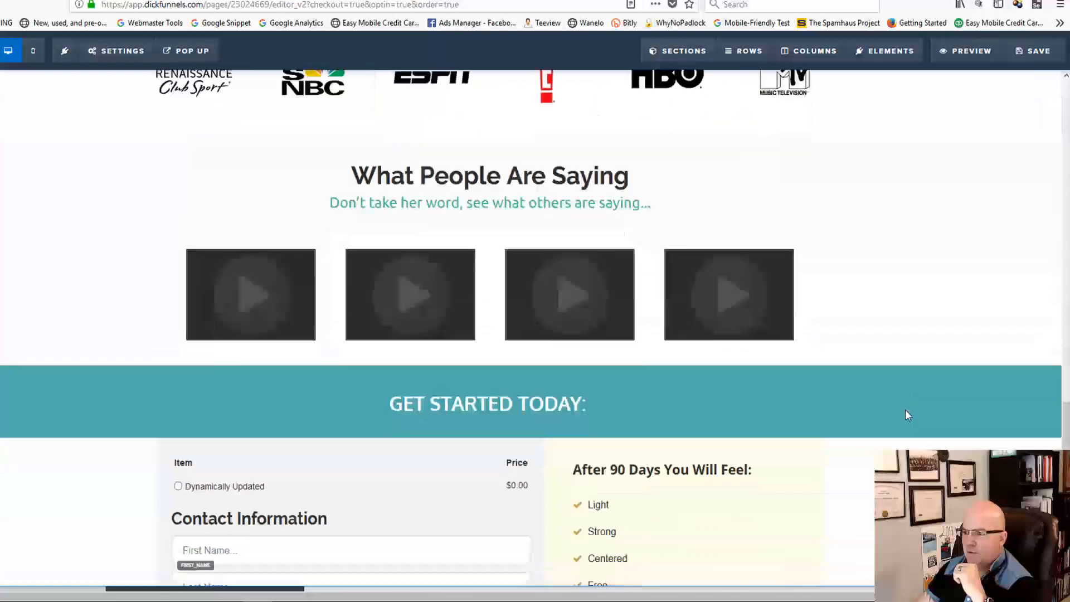
pyautogui.scroll(-3)
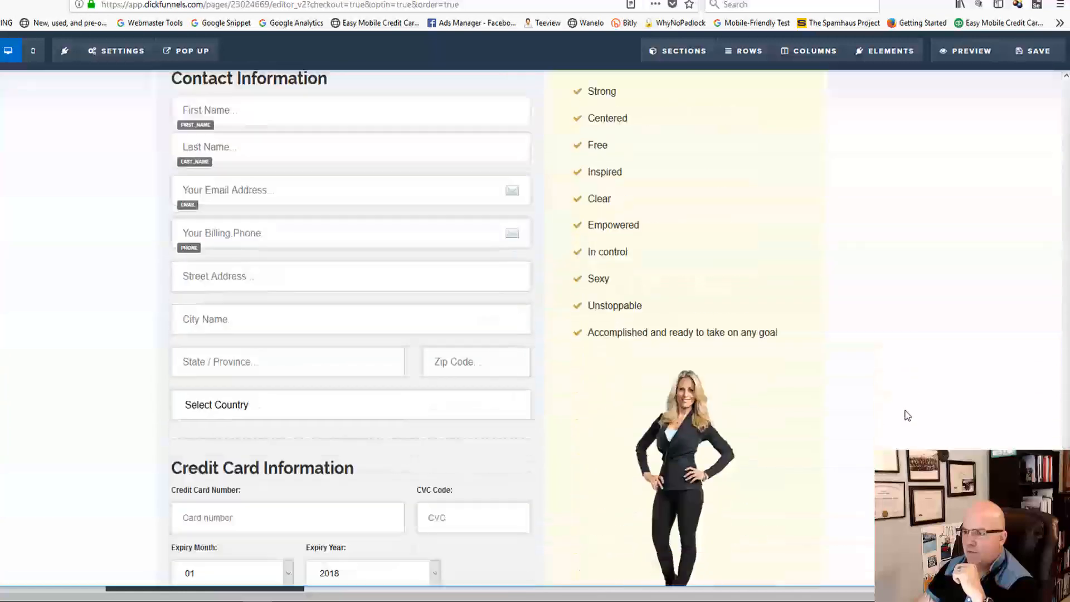
pyautogui.scroll(-3)
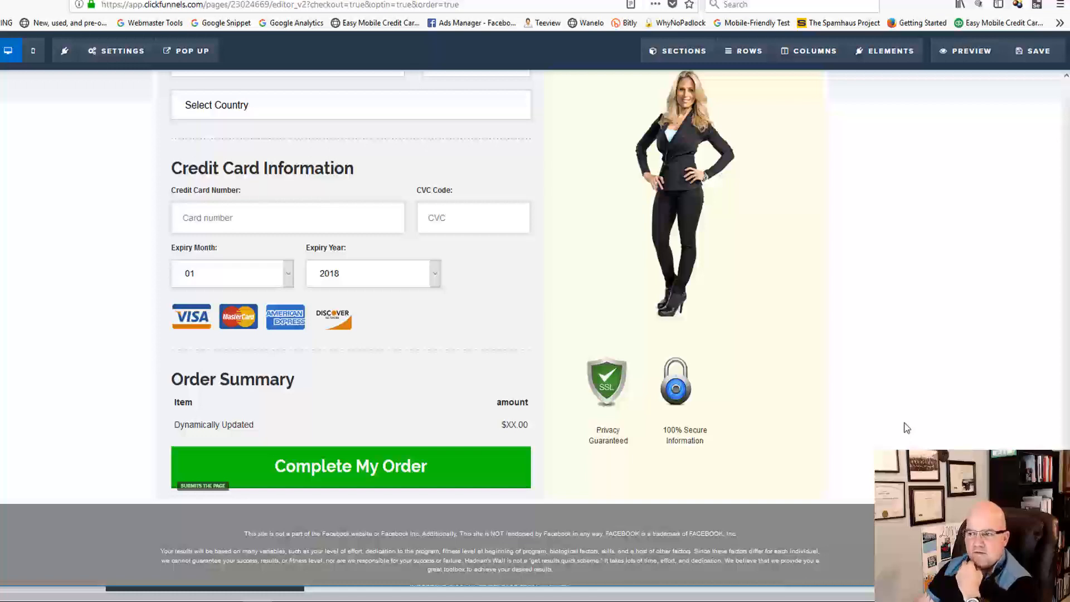
pyautogui.scroll(-3)
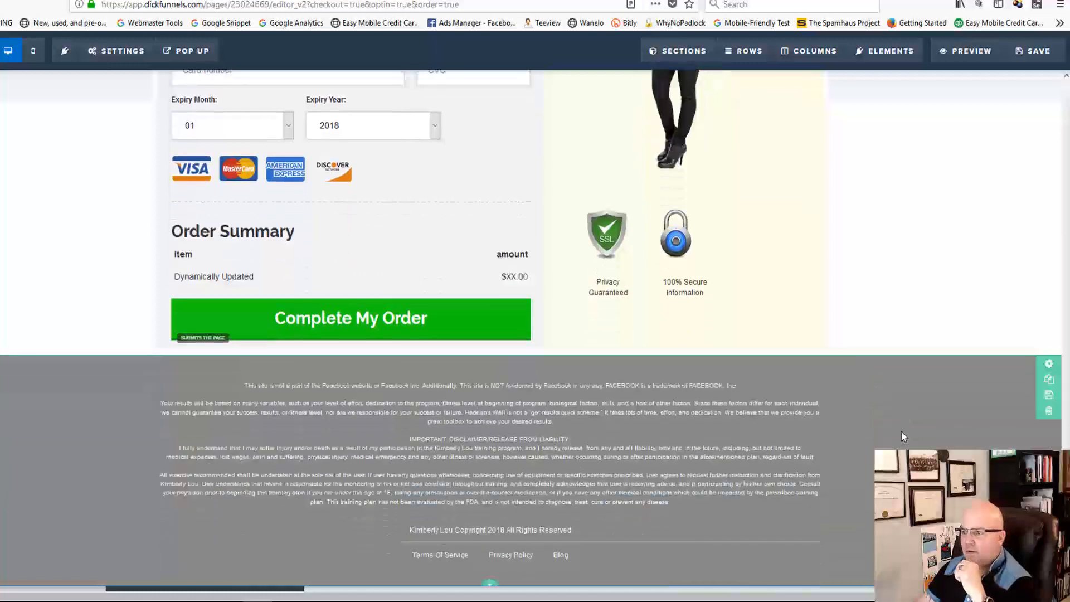